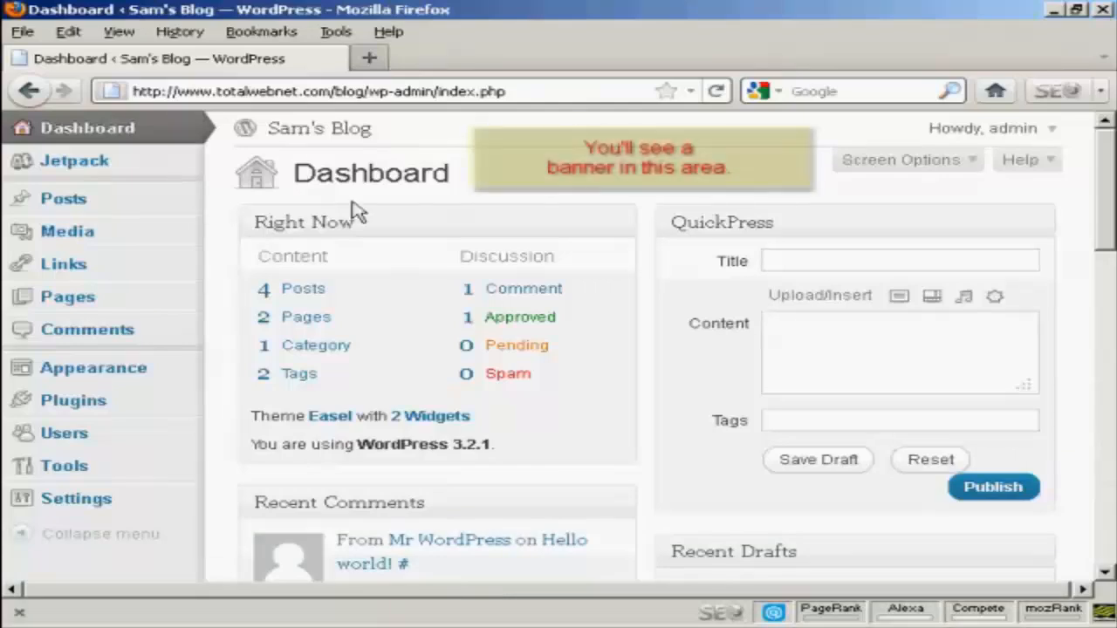
{"action": "mouse_move", "coordinate": [427, 135]}
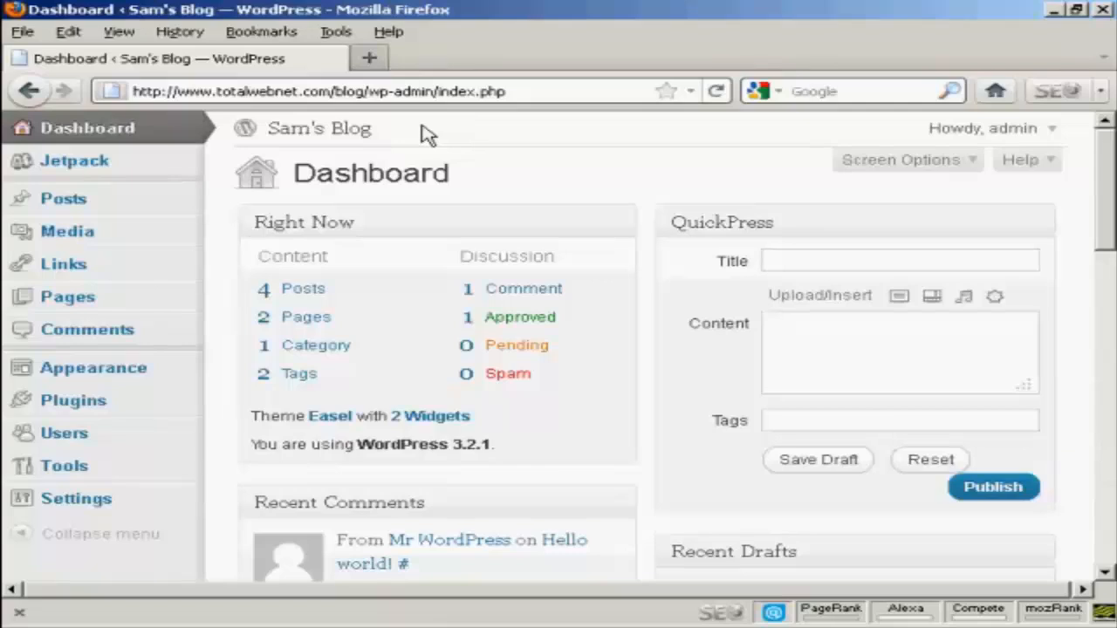
{"action": "mouse_move", "coordinate": [318, 128]}
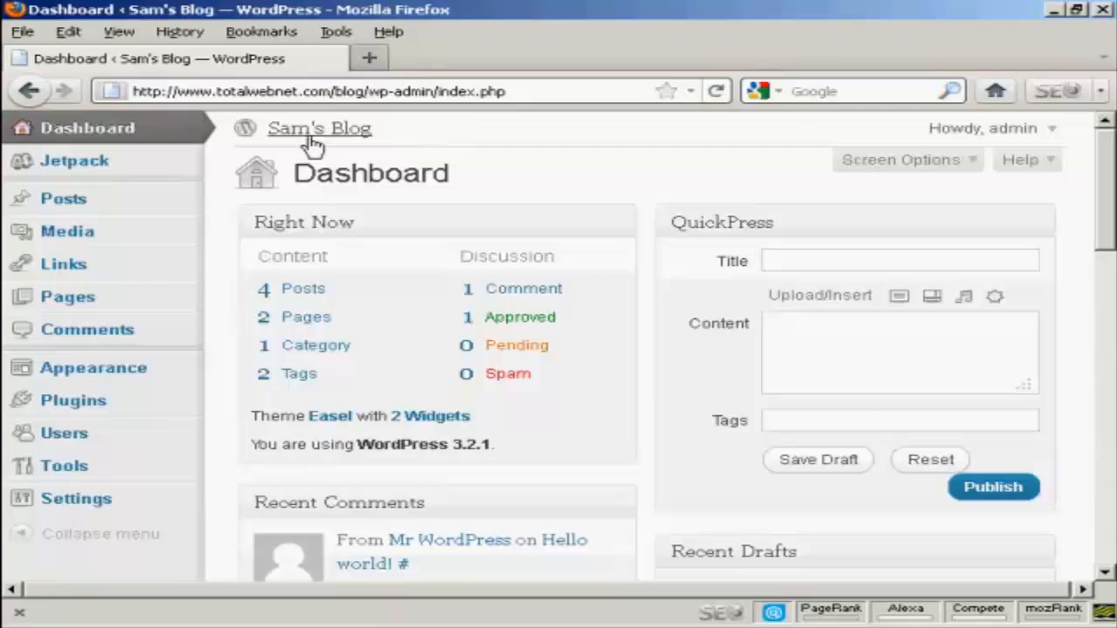
{"action": "mouse_move", "coordinate": [185, 137]}
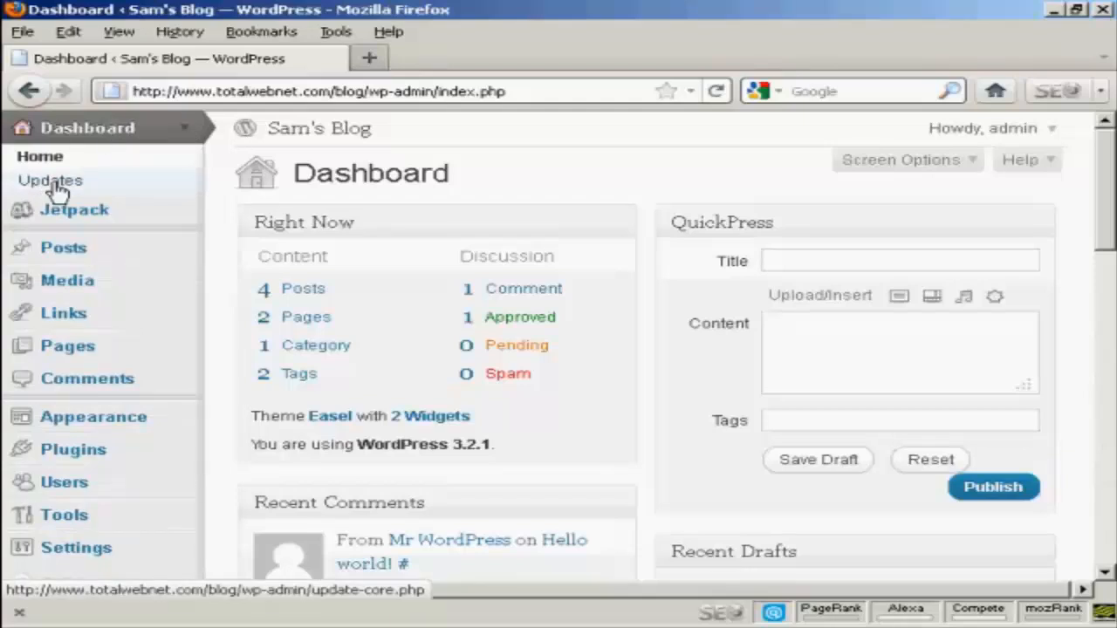
Show the Updates page confirming WordPress 3.2.1, plugins and themes are all current
{"action": "left_click", "coordinate": [50, 181]}
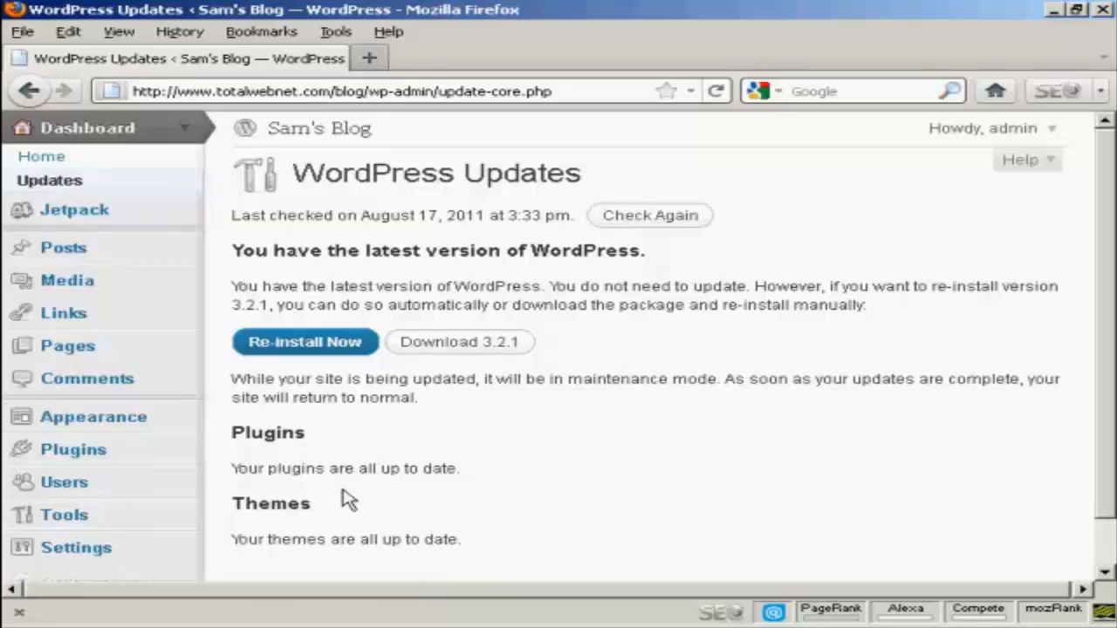
{"action": "mouse_move", "coordinate": [319, 541]}
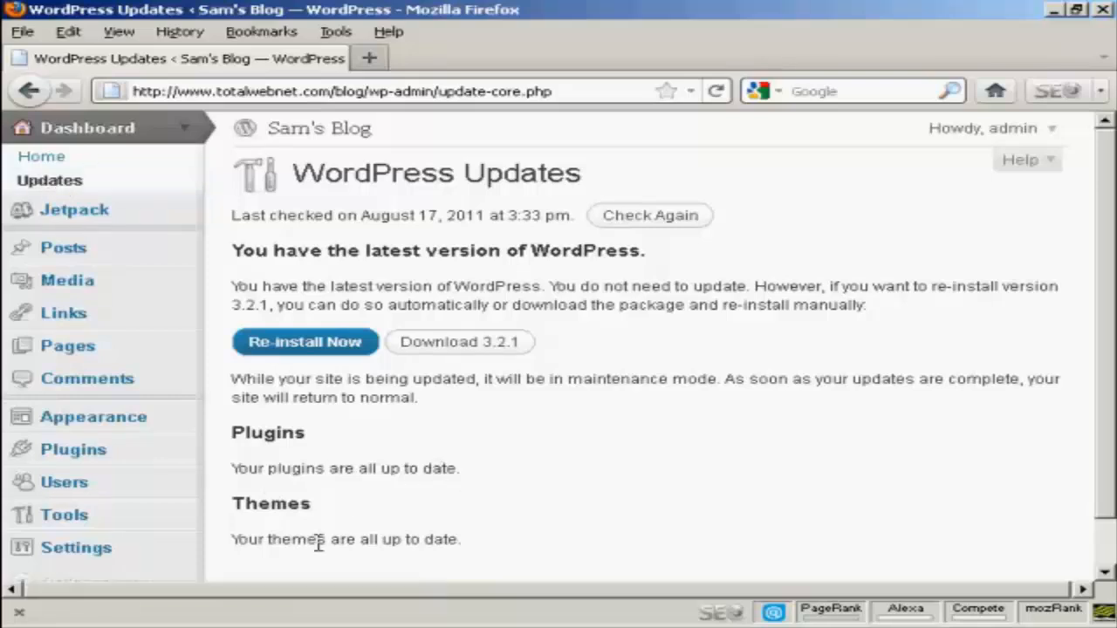
{"action": "scroll", "scroll_direction": "down", "scroll_amount": 3}
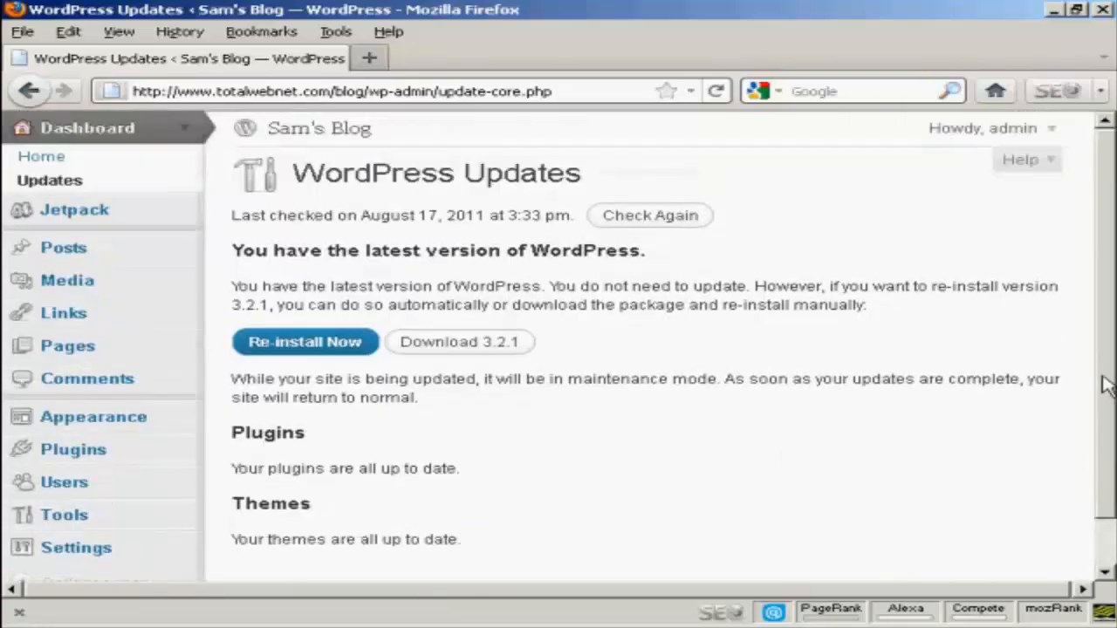
{"action": "mouse_move", "coordinate": [903, 362]}
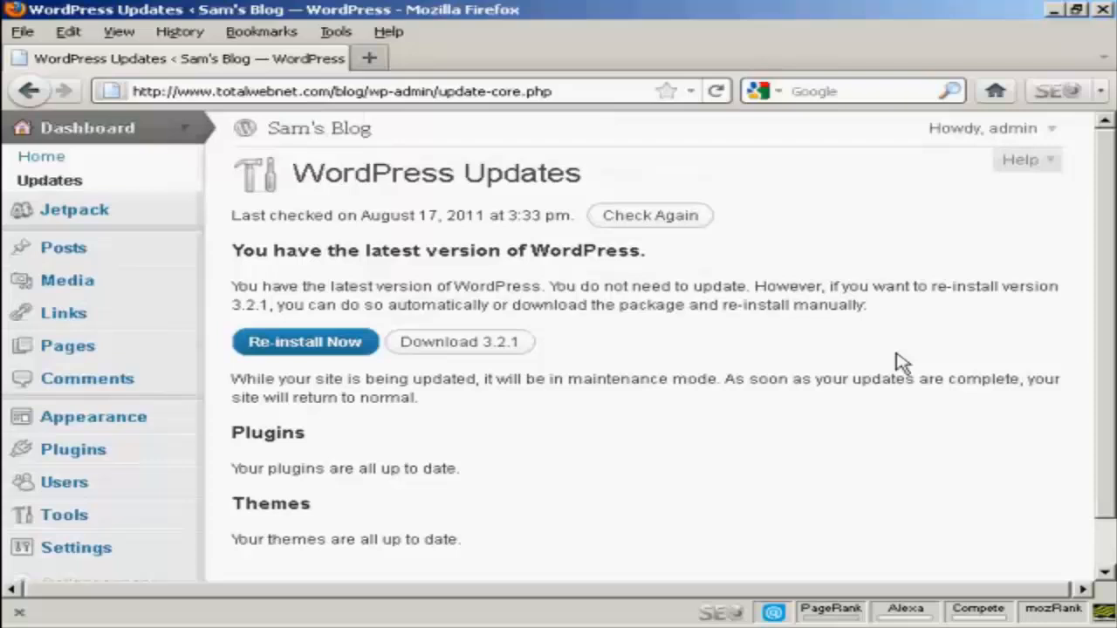